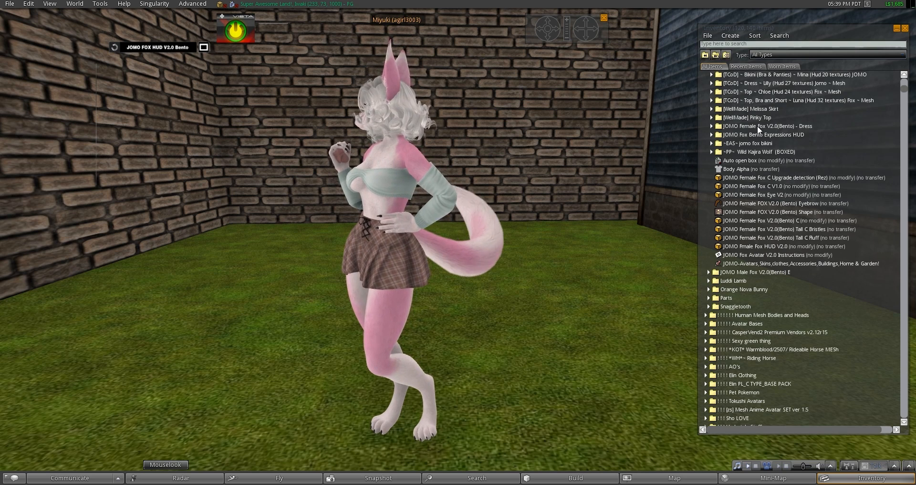
# Open the inventory to reach the JOMO Female Fox V2.0 (Bento) items.
pyautogui.click(746, 66)
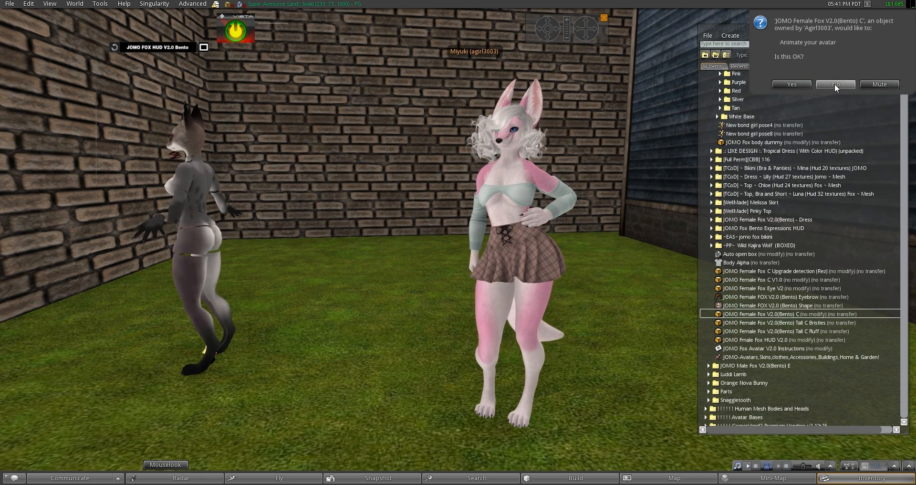
# Answer No to the fox body's request to animate the avatar.
pyautogui.click(835, 84)
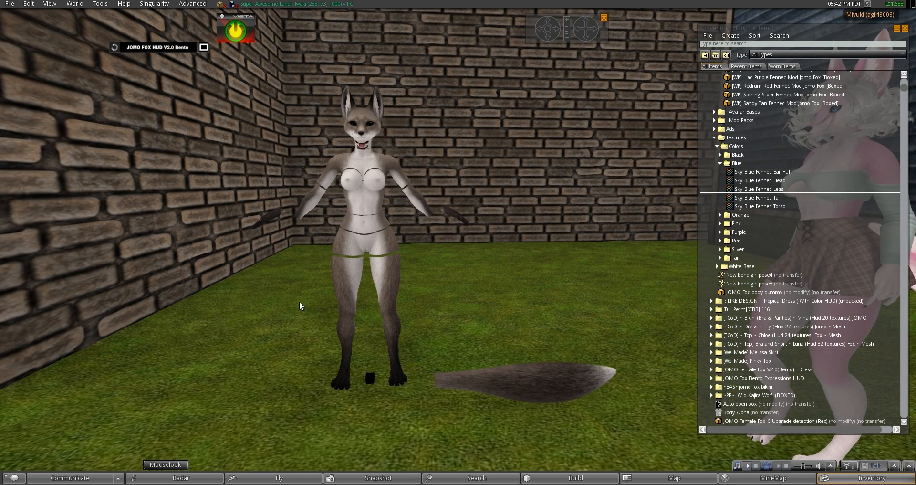
pyautogui.moveTo(511, 297)
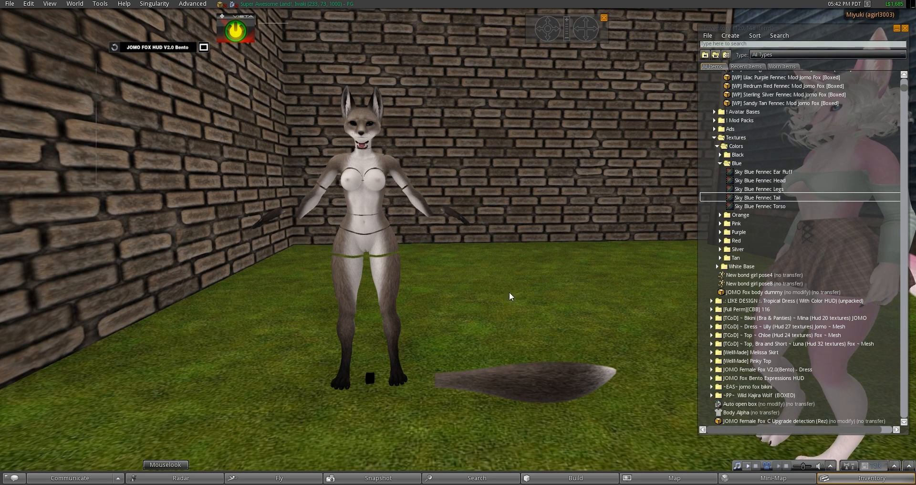
pyautogui.moveTo(499, 340)
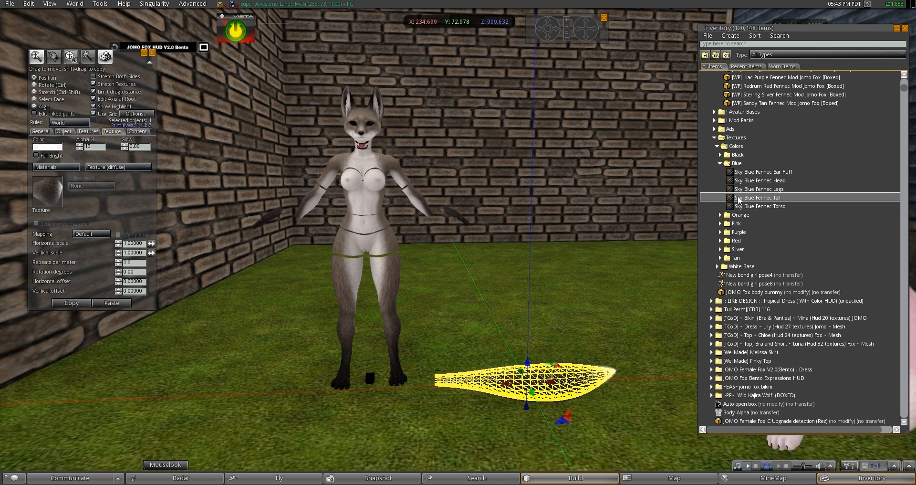
pyautogui.moveTo(757, 201)
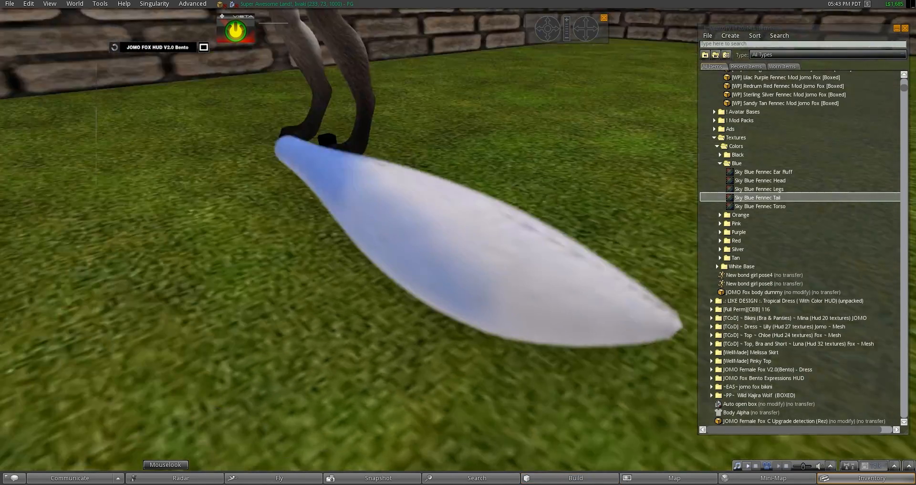
# Edit the fluff tail and apply the Sky Blue Fennec Tail texture.
pyautogui.rightClick(458, 244)
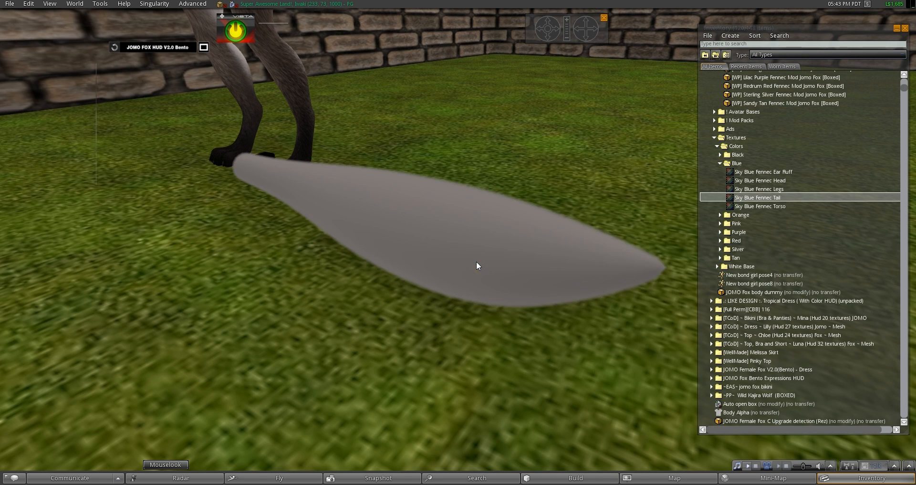
pyautogui.doubleClick(759, 197)
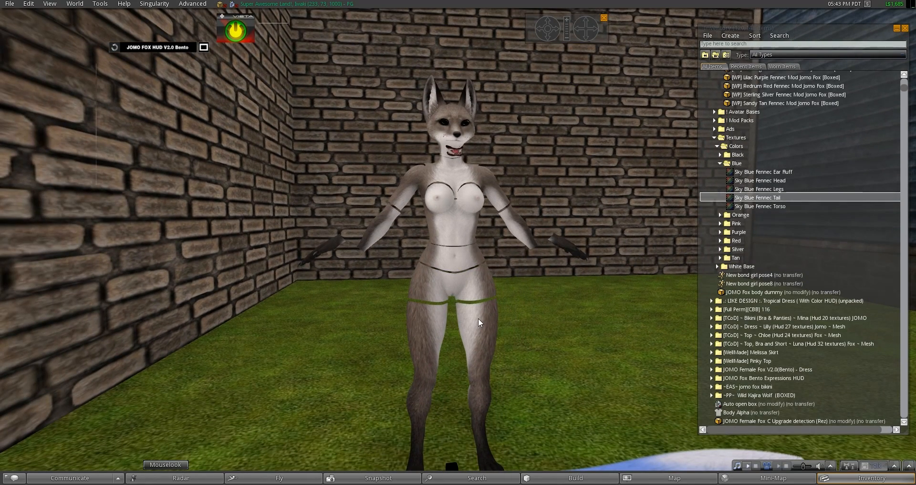
pyautogui.moveTo(445, 259)
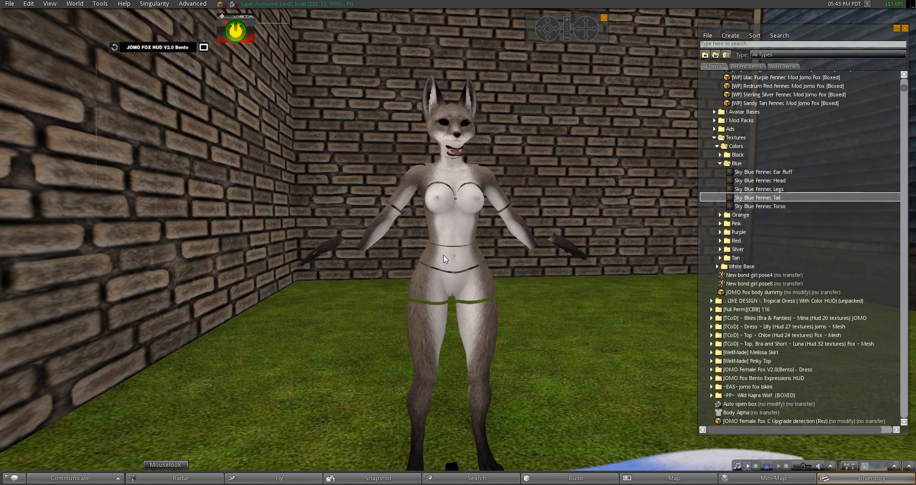
pyautogui.moveTo(440, 224)
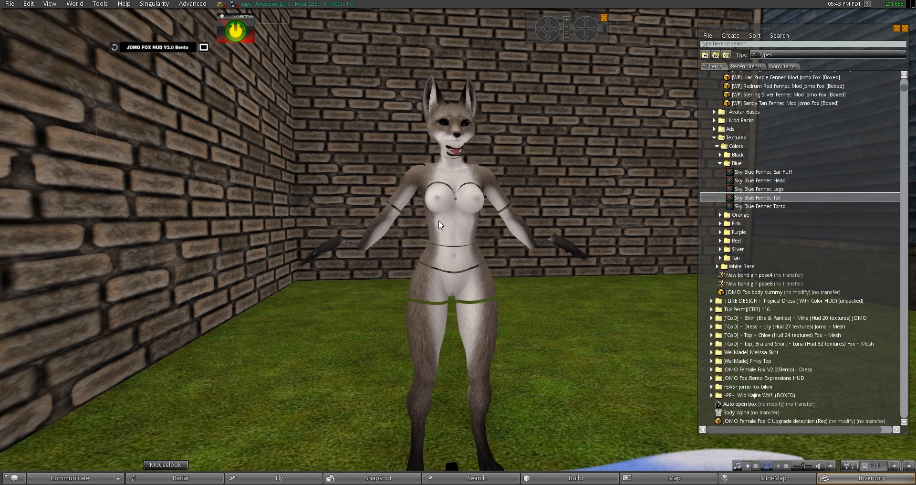
# Edit the fox body and apply Sky Blue Fennec Torso to the upper-body parts.
pyautogui.rightClick(440, 224)
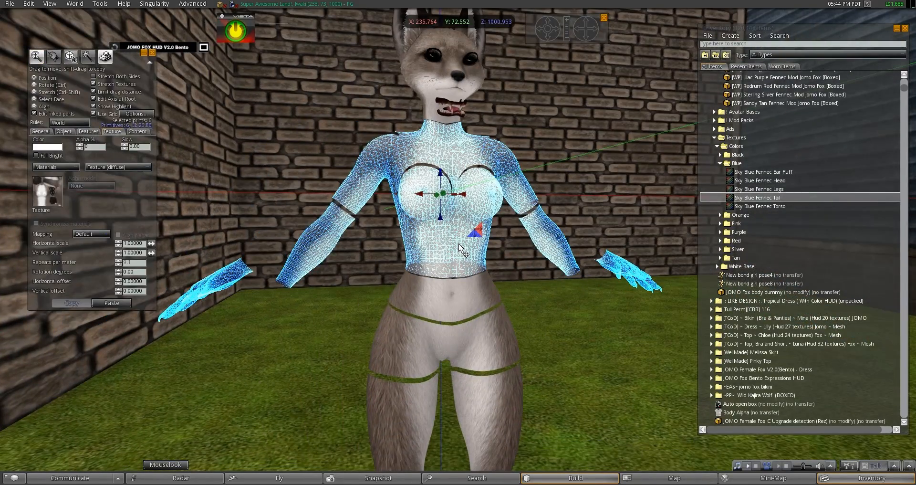
pyautogui.moveTo(456, 292)
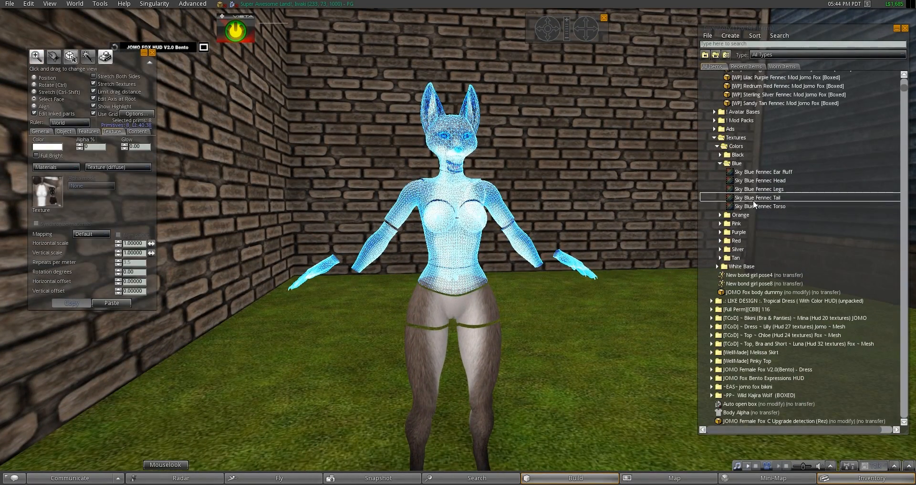
pyautogui.click(760, 206)
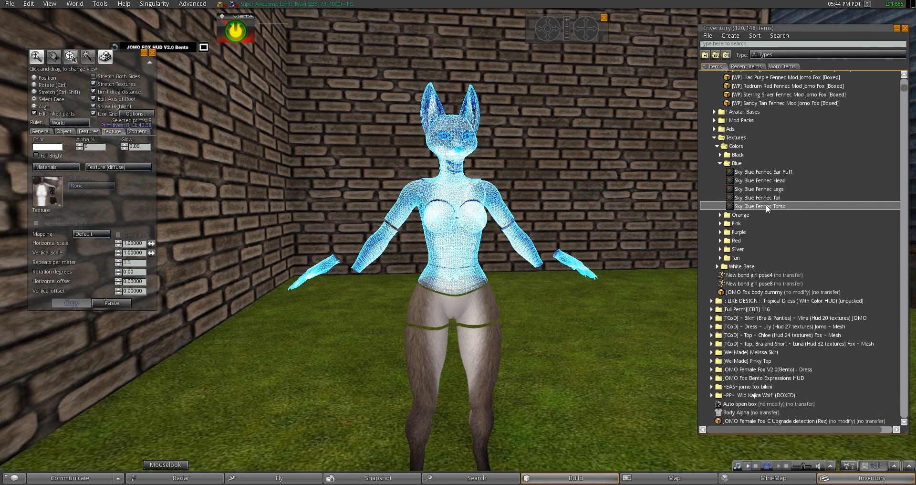
pyautogui.doubleClick(761, 206)
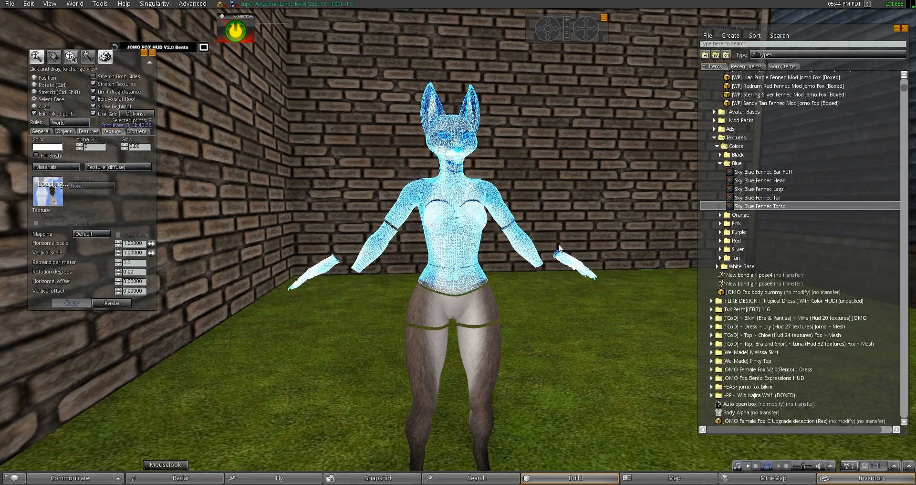
pyautogui.moveTo(477, 311)
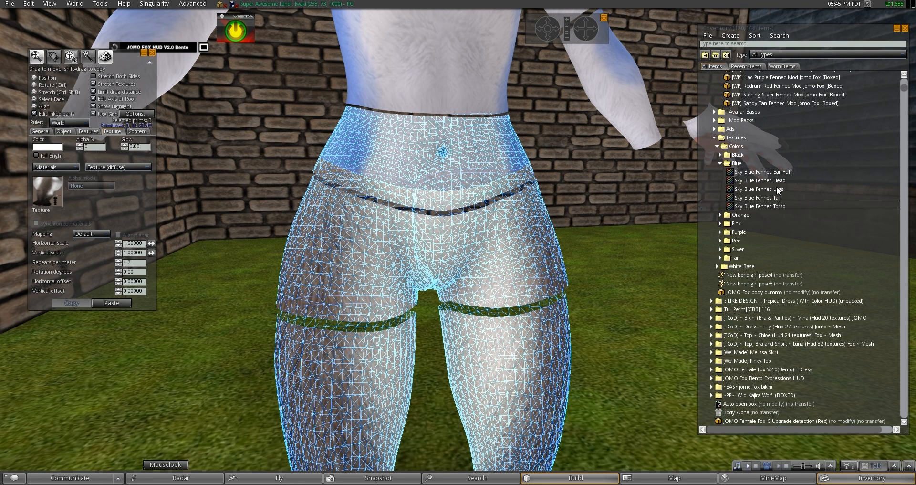
# Choose the Sky Blue Fennec Legs texture for the hips and legs.
pyautogui.click(758, 188)
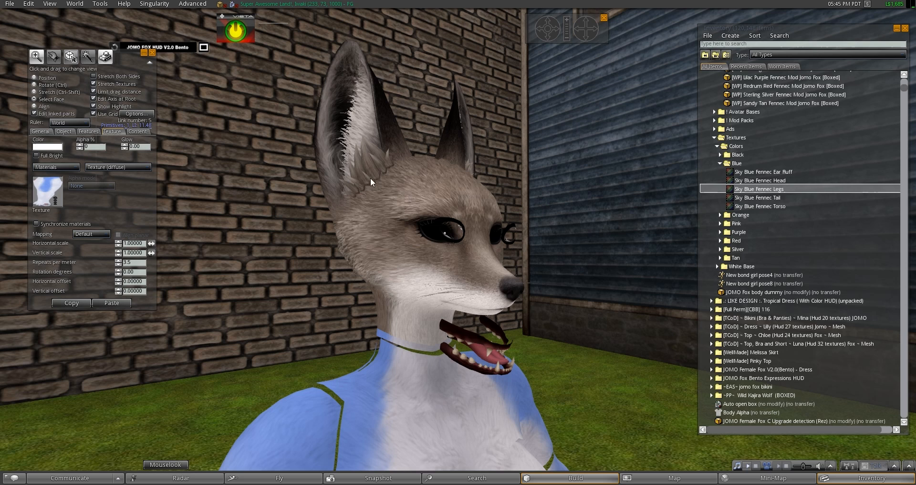
pyautogui.moveTo(362, 111)
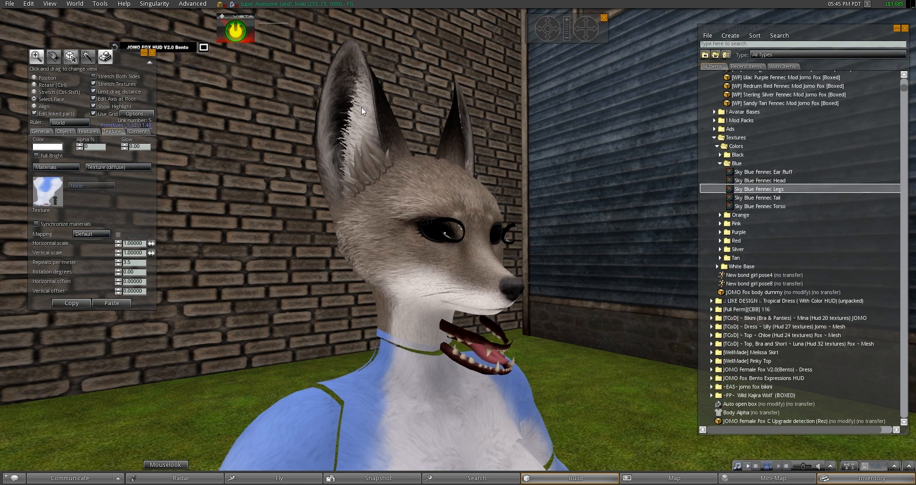
pyautogui.moveTo(393, 141)
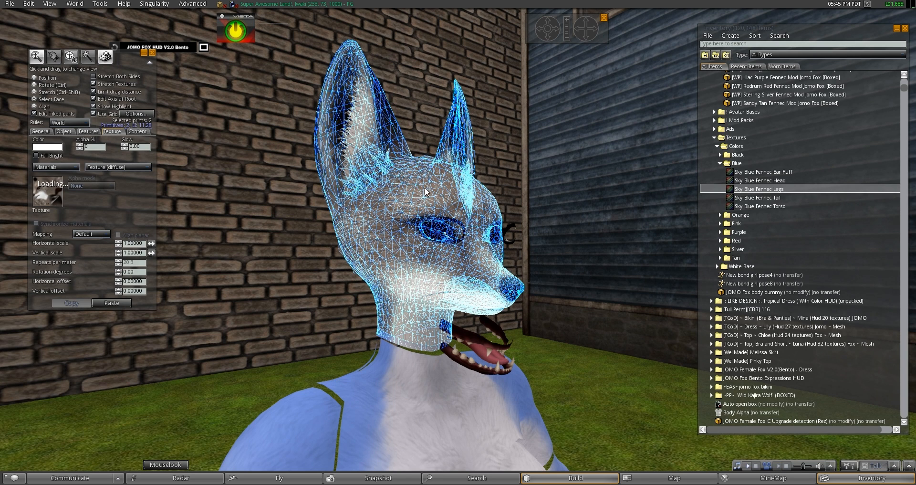
# Select the fox head and apply the Sky Blue Fennec Head texture.
pyautogui.click(761, 180)
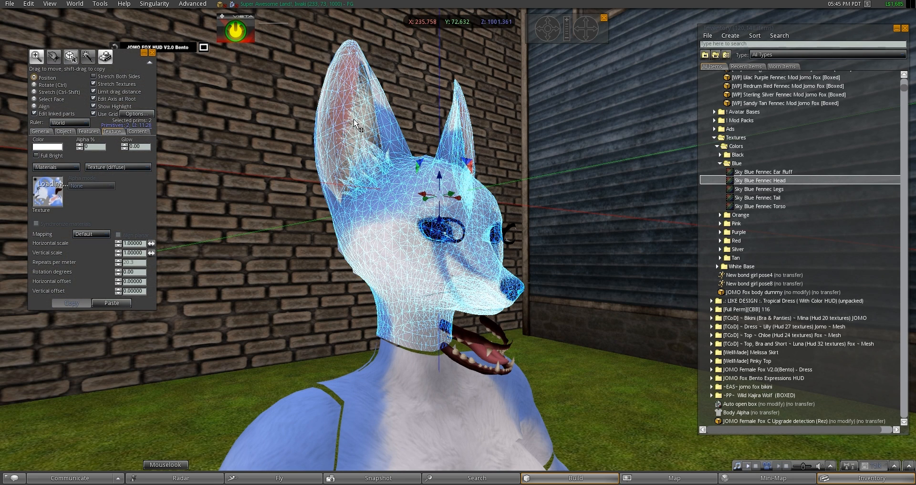
pyautogui.click(762, 172)
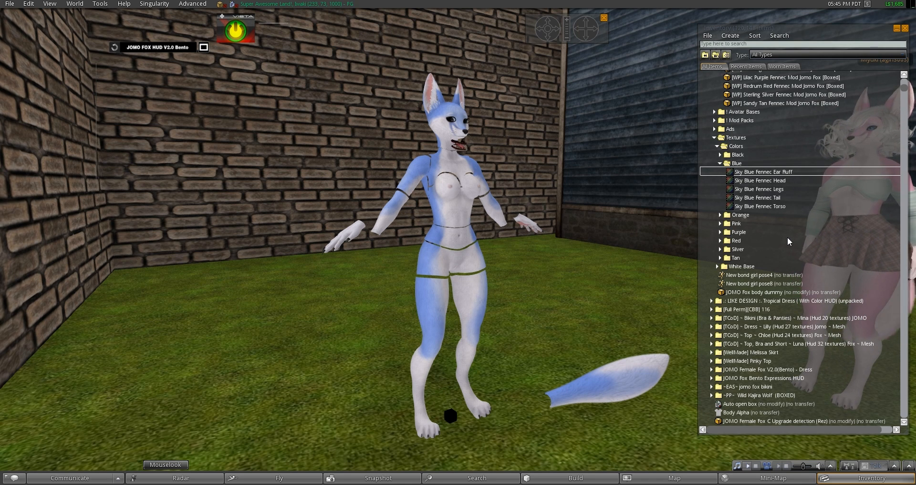
pyautogui.moveTo(531, 317)
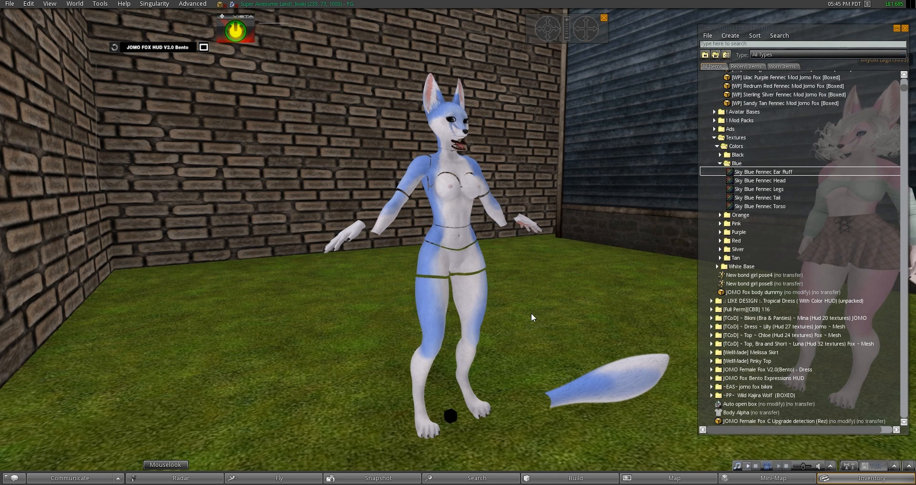
pyautogui.moveTo(579, 346)
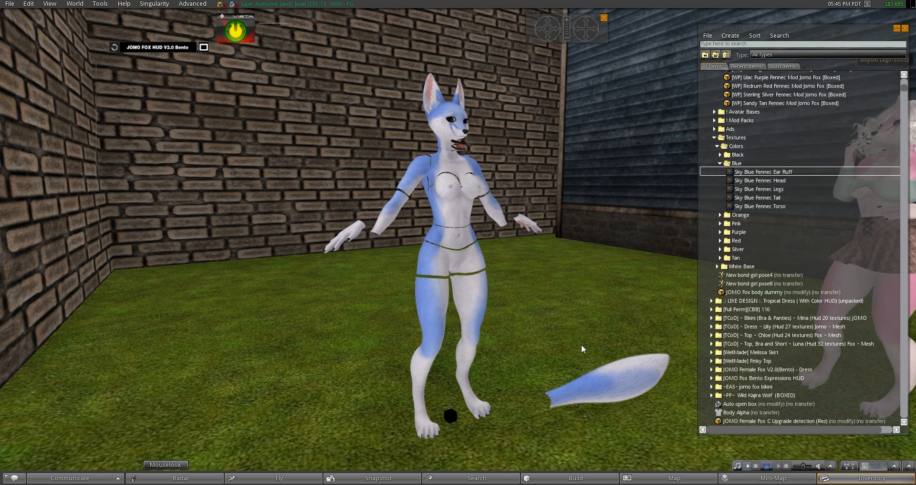
pyautogui.moveTo(596, 325)
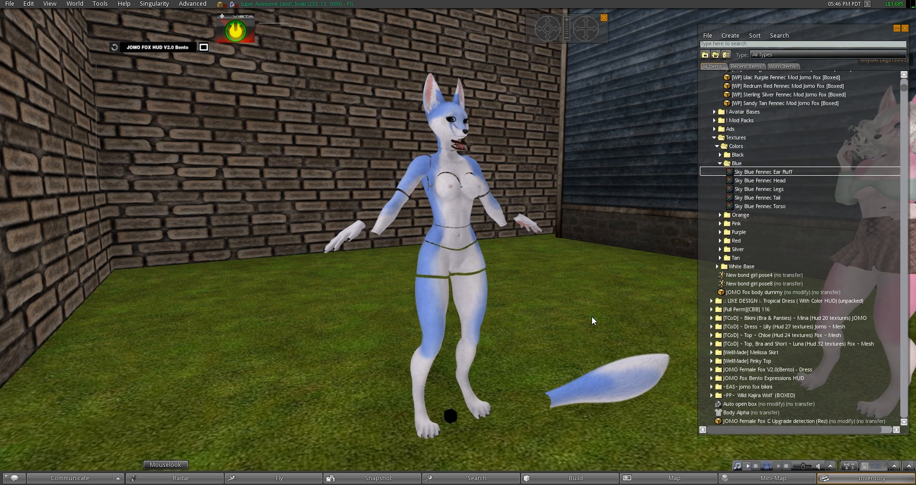
pyautogui.moveTo(595, 339)
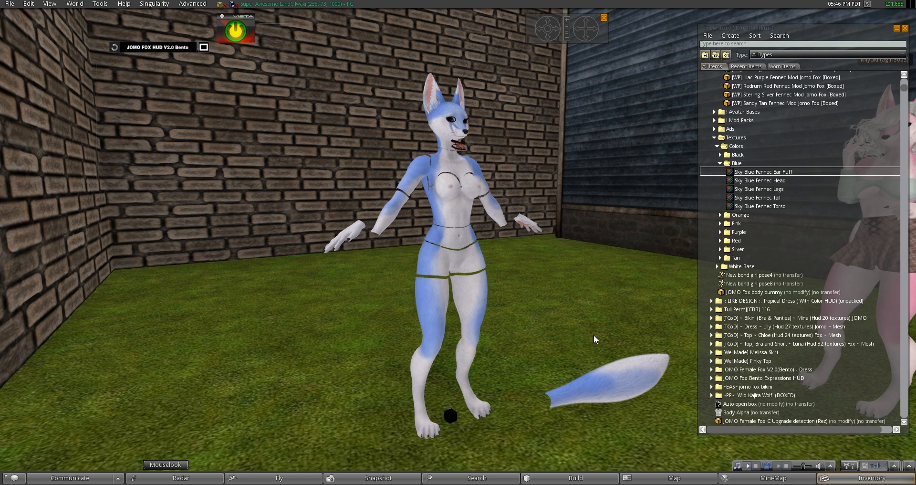